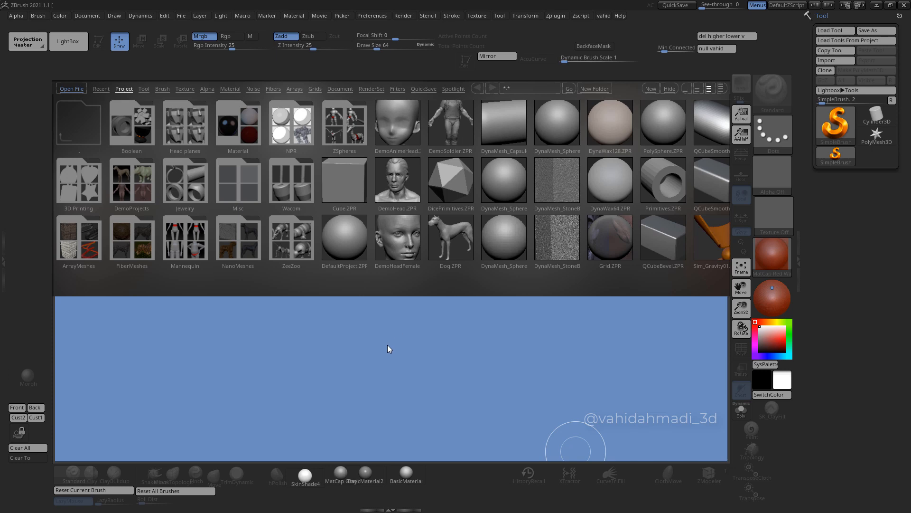
mouse_move(279, 319)
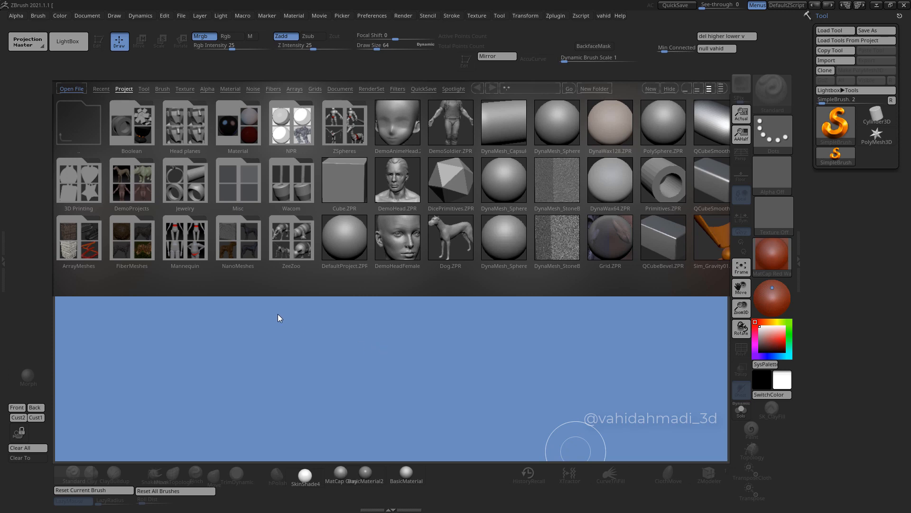
mouse_move(276, 315)
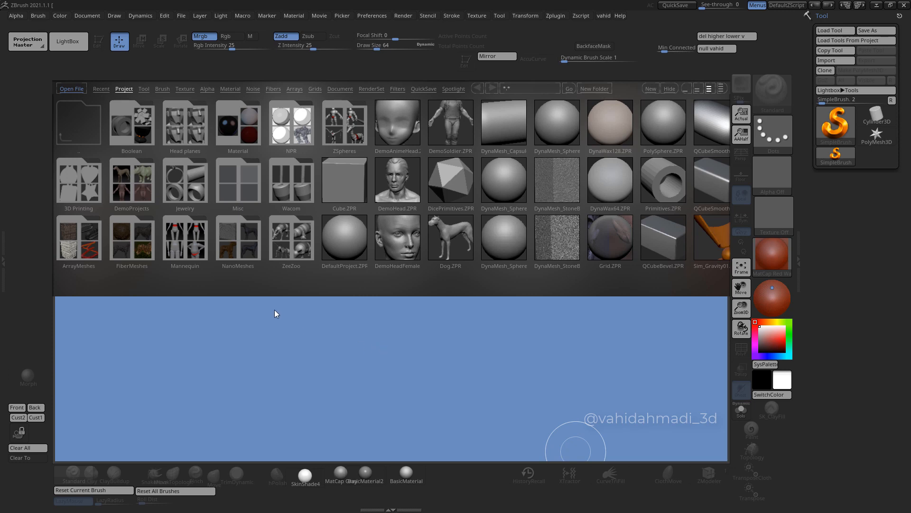
mouse_move(269, 307)
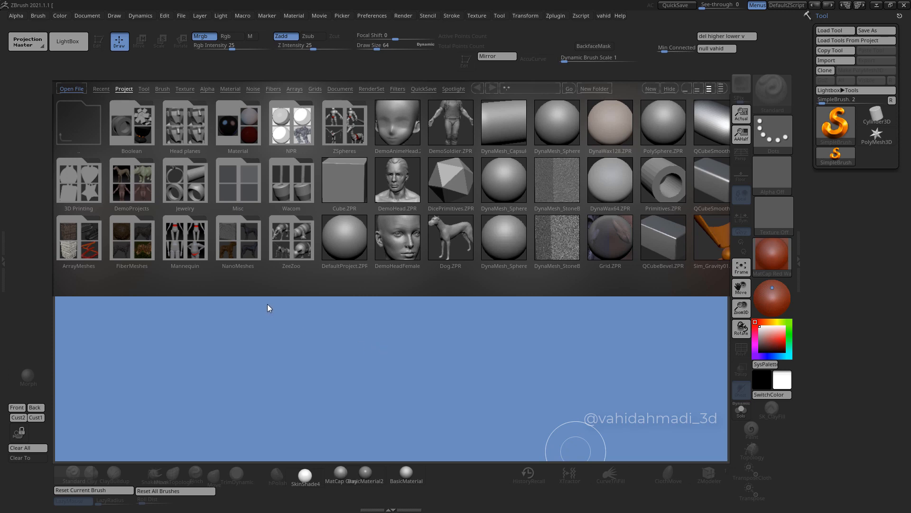
mouse_move(252, 290)
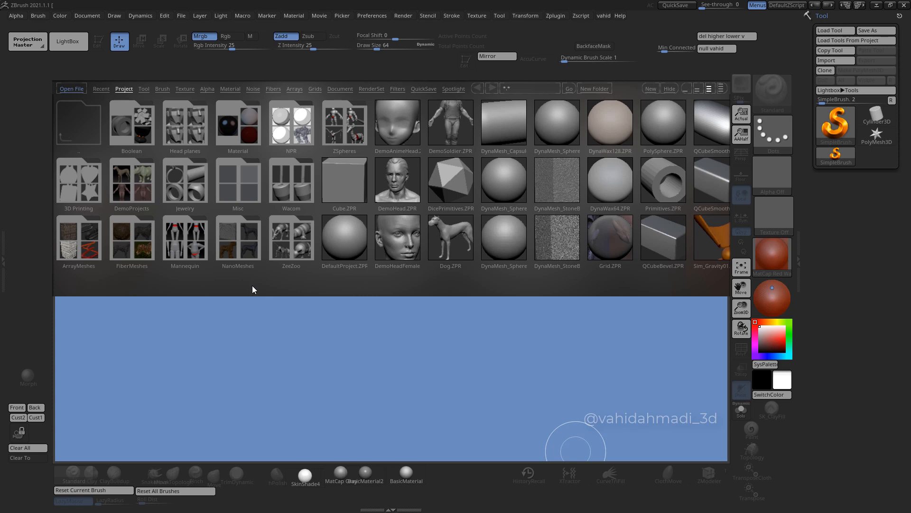
- Highlight the DemoSoldier.ZPR thumbnail in LightBox's Project library
click(450, 122)
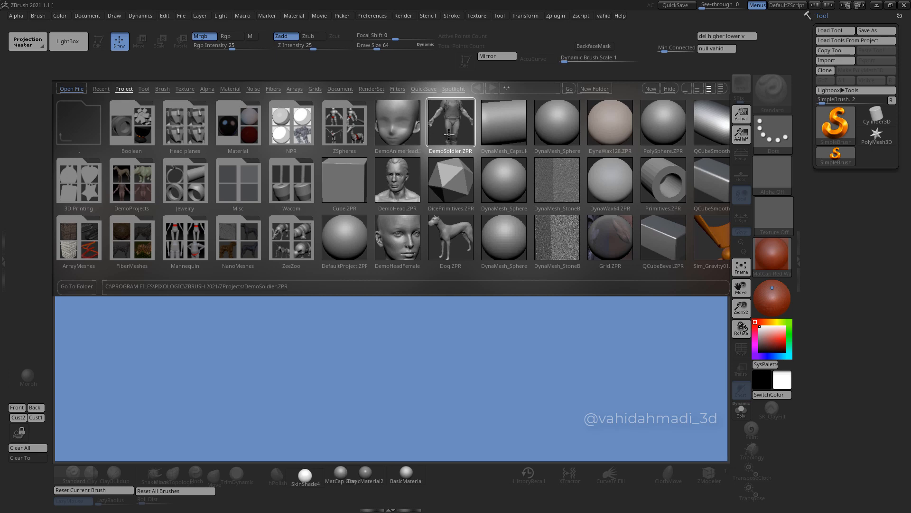
- Load DemoSoldier.ZPR, solo the body subtool and show the subtool list
double_click(450, 123)
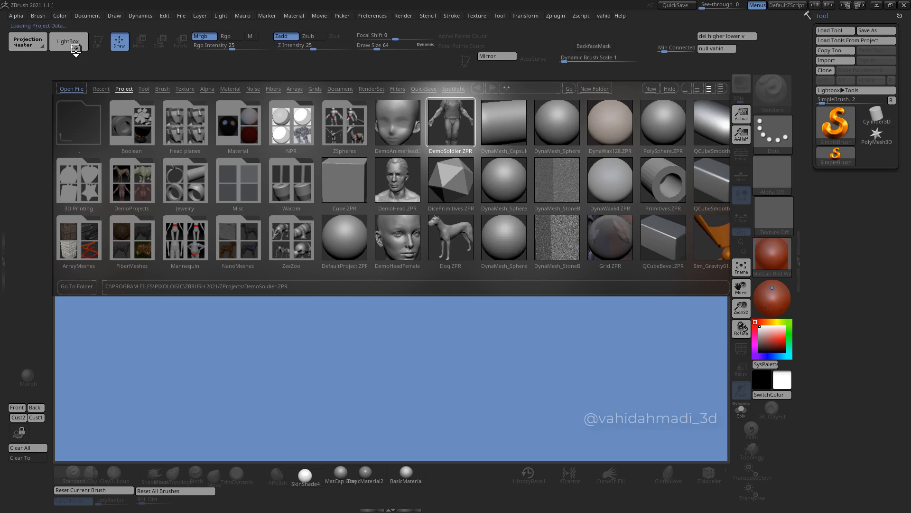
double_click(450, 122)
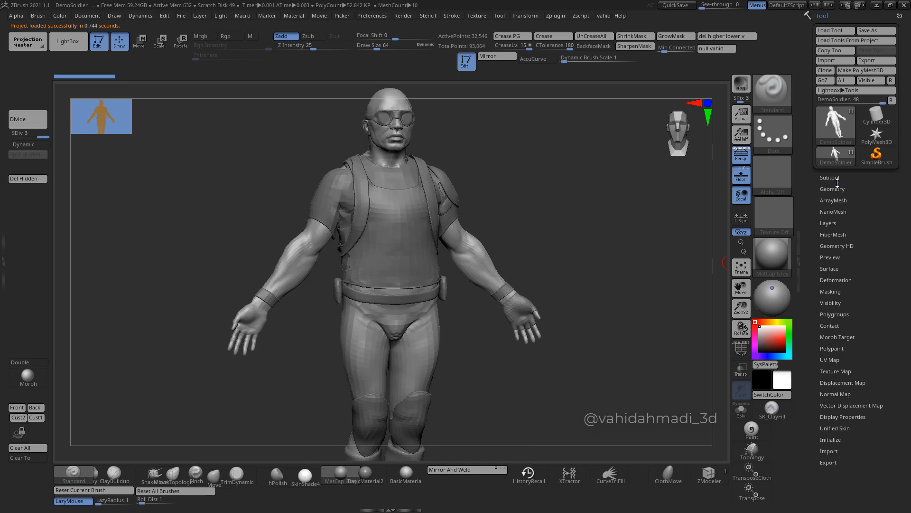
click(829, 178)
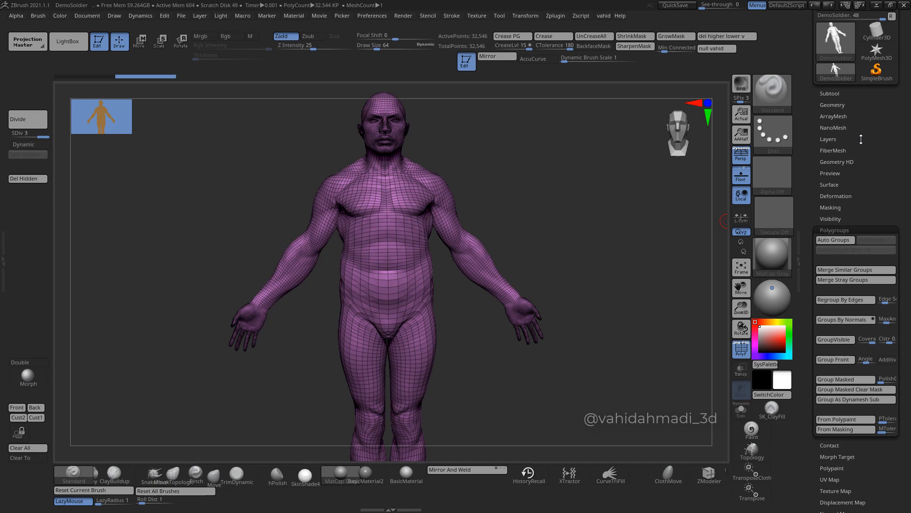
click(832, 116)
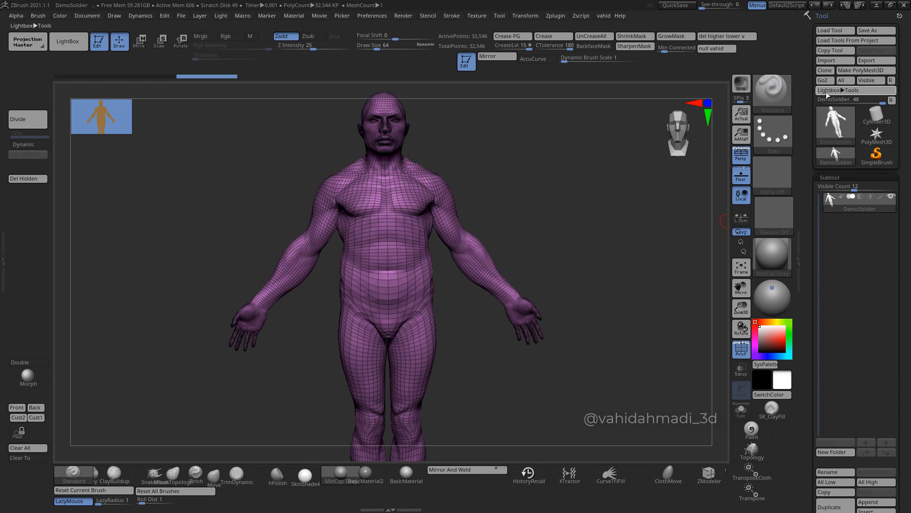
mouse_move(824, 80)
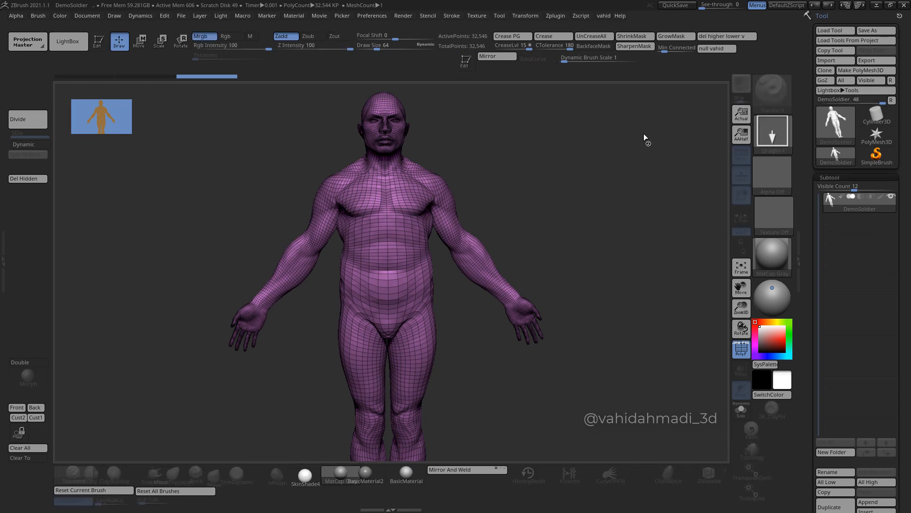
mouse_move(792, 200)
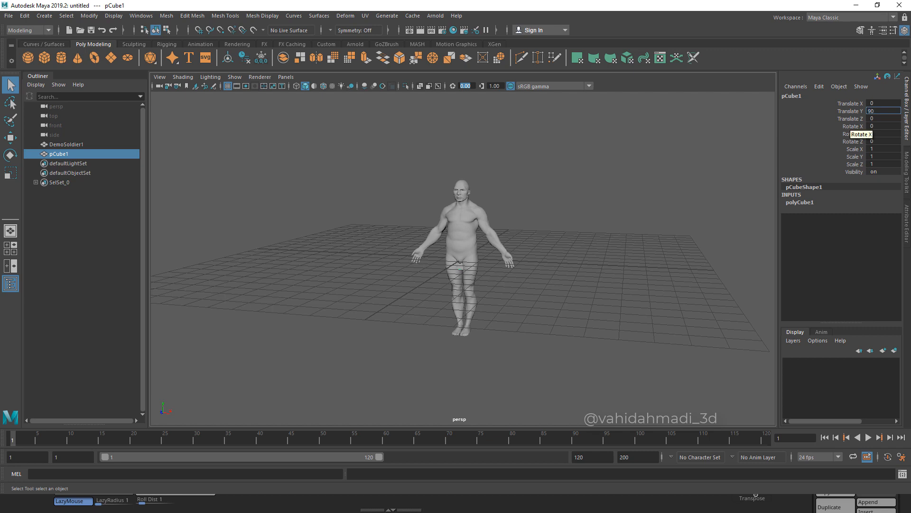
- Create the 180-unit cube raised 90 units and display the scene in wireframe
click(883, 149)
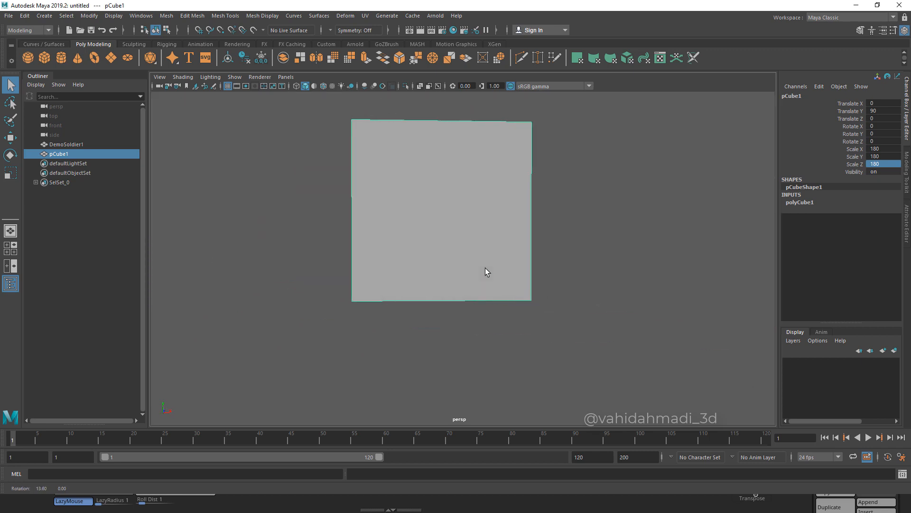
key(4)
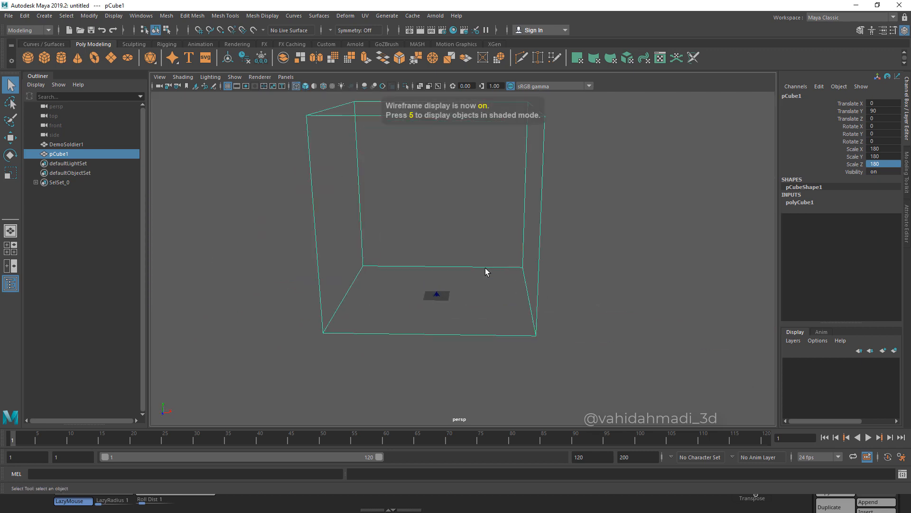
- Select DemoSoldier1 and scale it uniformly to about 22.557, raised about 89.6 units
click(65, 143)
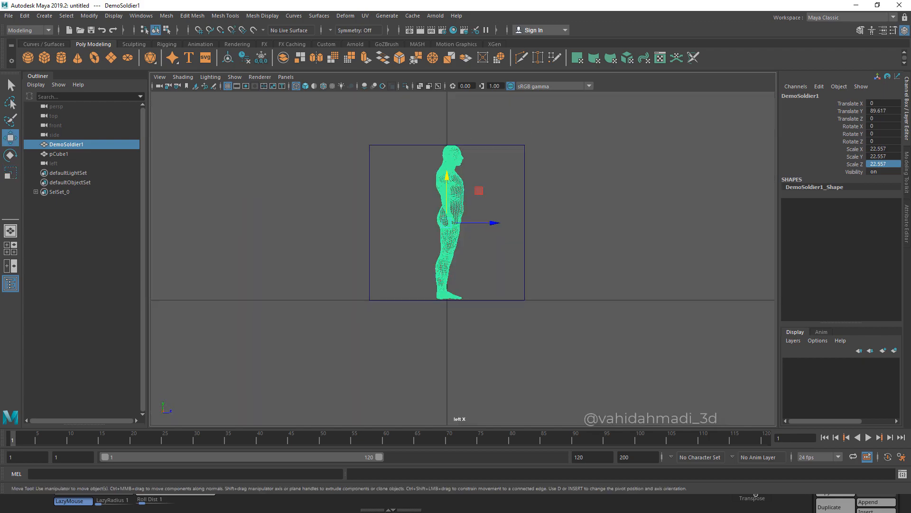
- Measure feet-to-head distance with the Distance Tool (about 174.96 units), then select DemoSoldier1
click(44, 16)
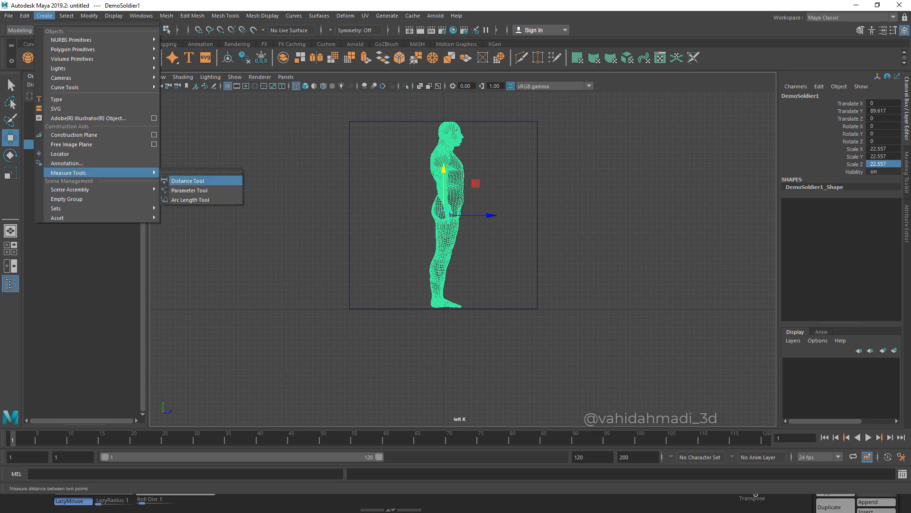
click(187, 180)
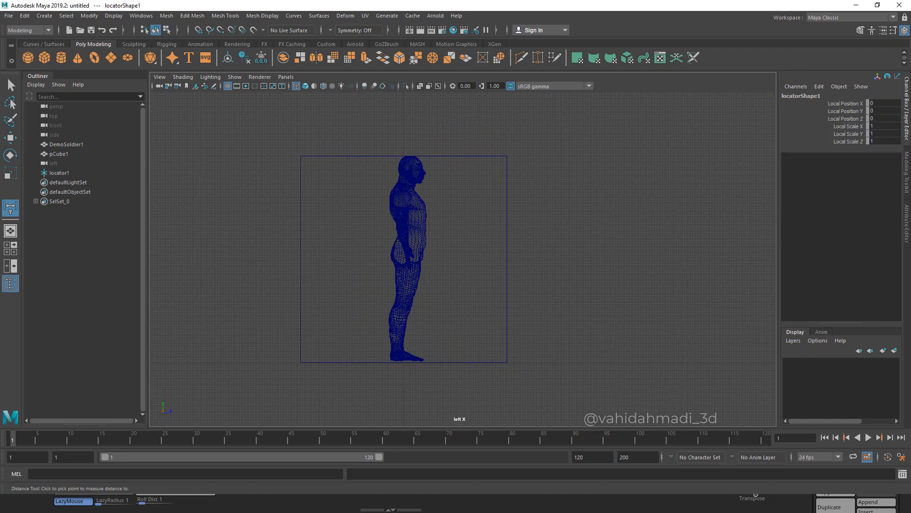
click(436, 356)
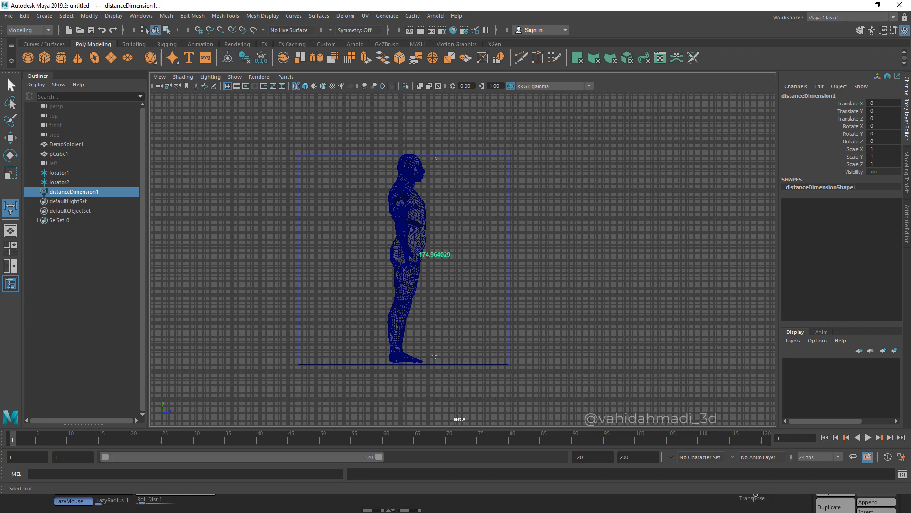
click(66, 144)
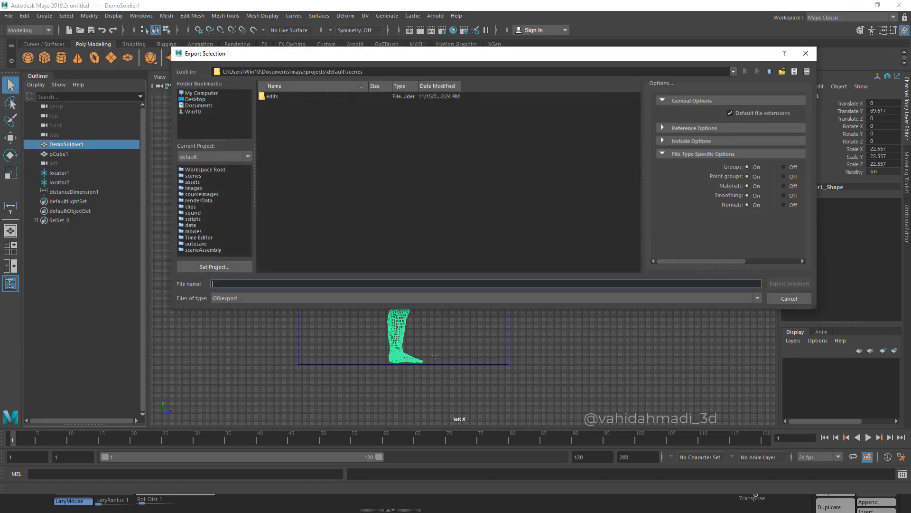
- Export the selected body as OBJ named mayaobj into Documents
click(198, 105)
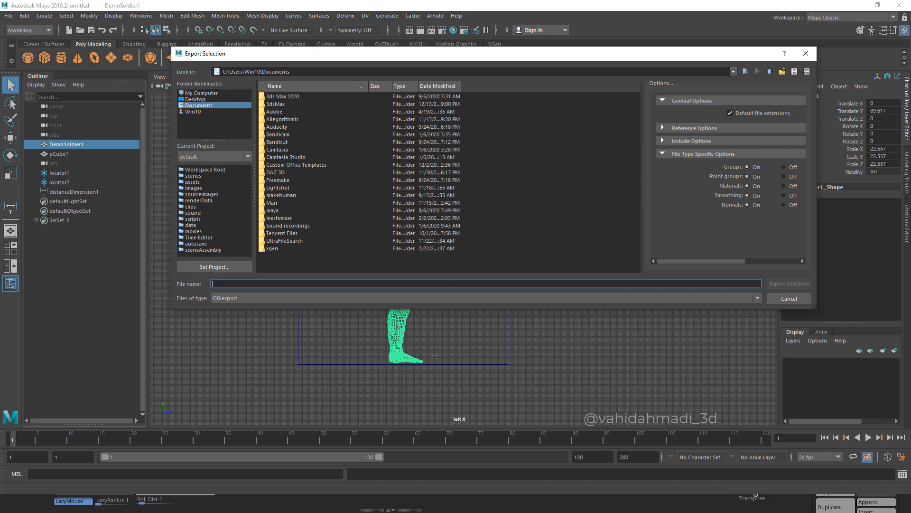
text(mayaob)
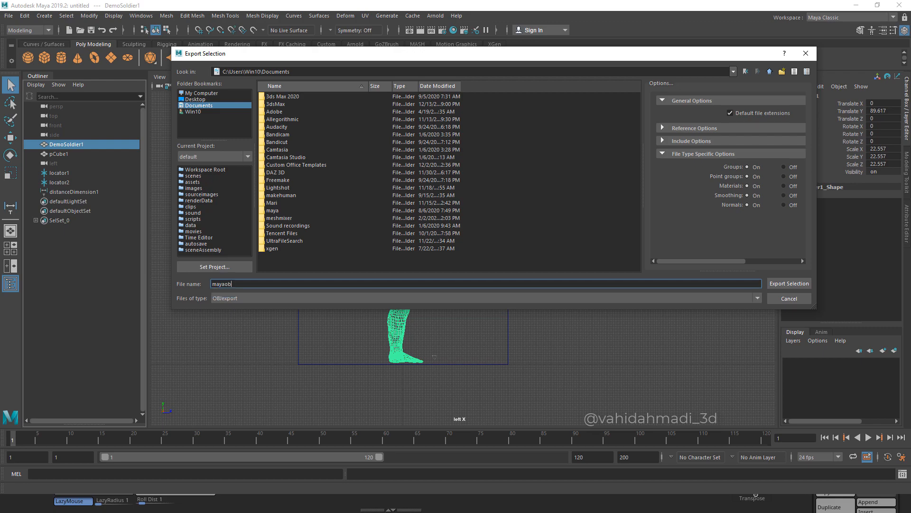
text(j)
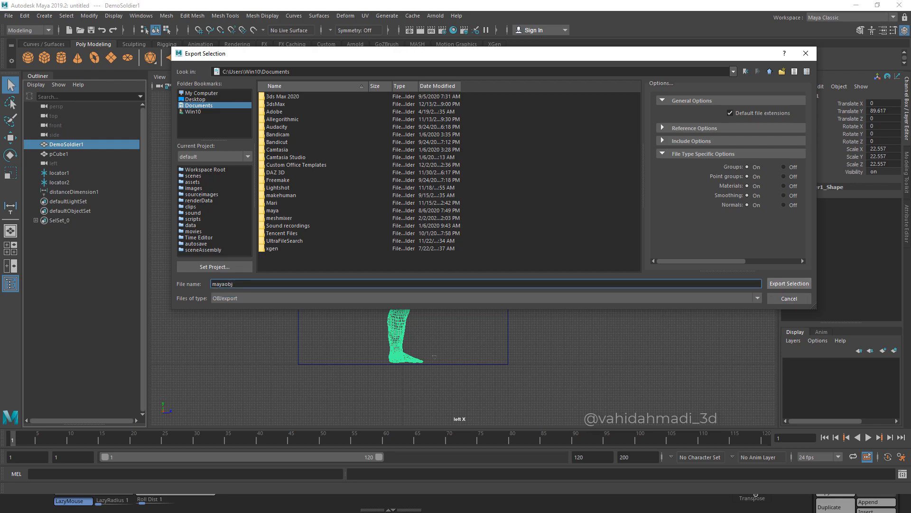
click(789, 283)
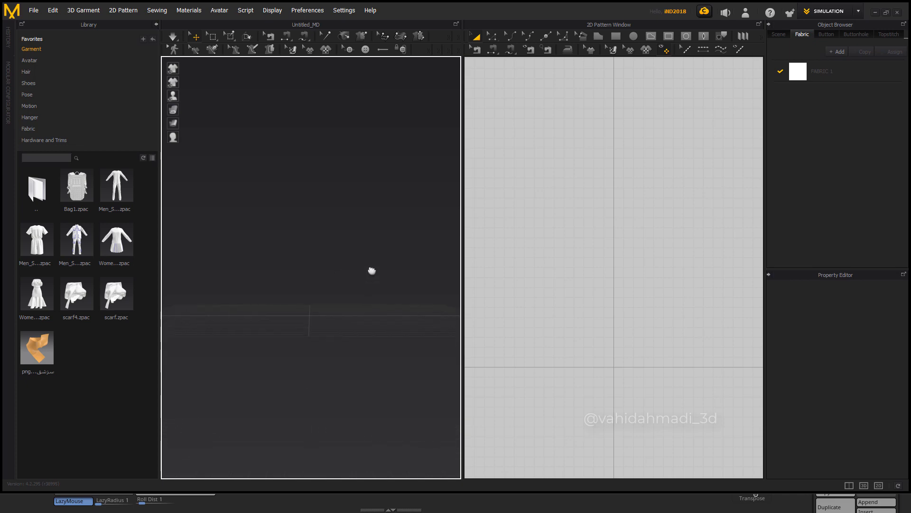
- Import mayaobj as an avatar at cm scale via File > Import > OBJ
click(33, 10)
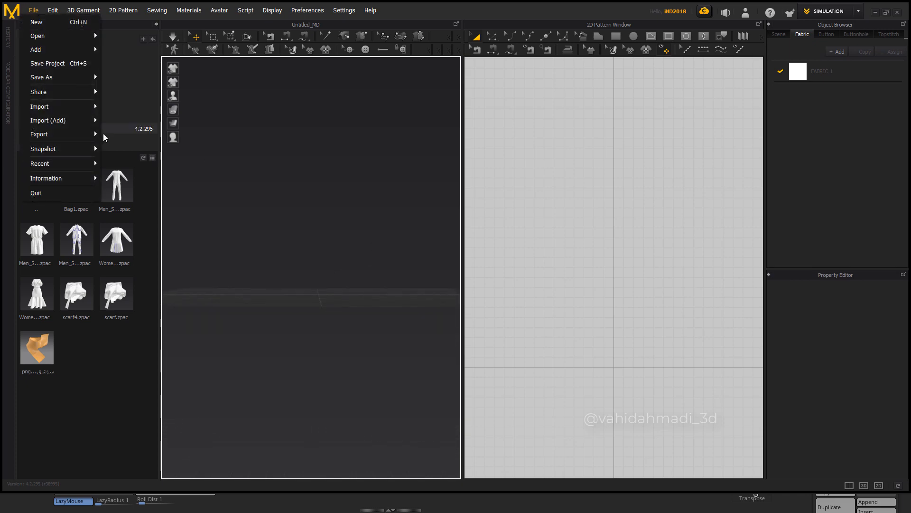
click(40, 106)
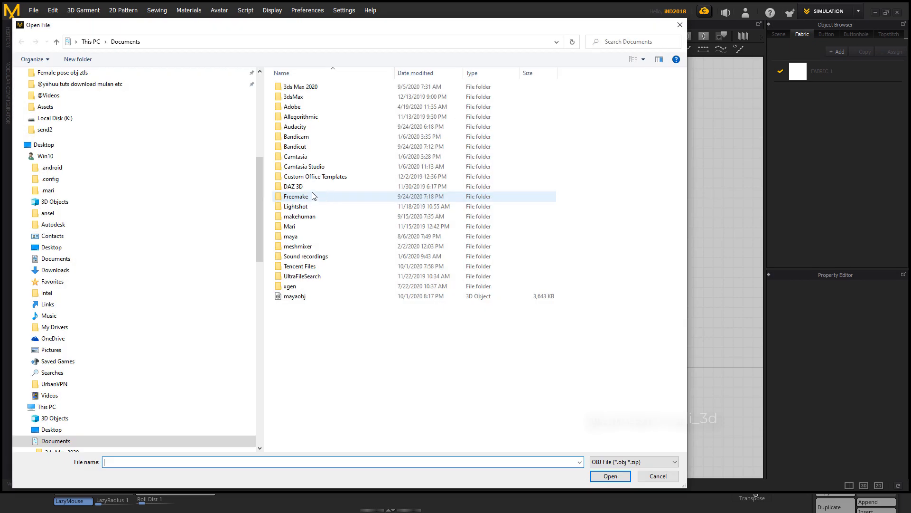
click(296, 296)
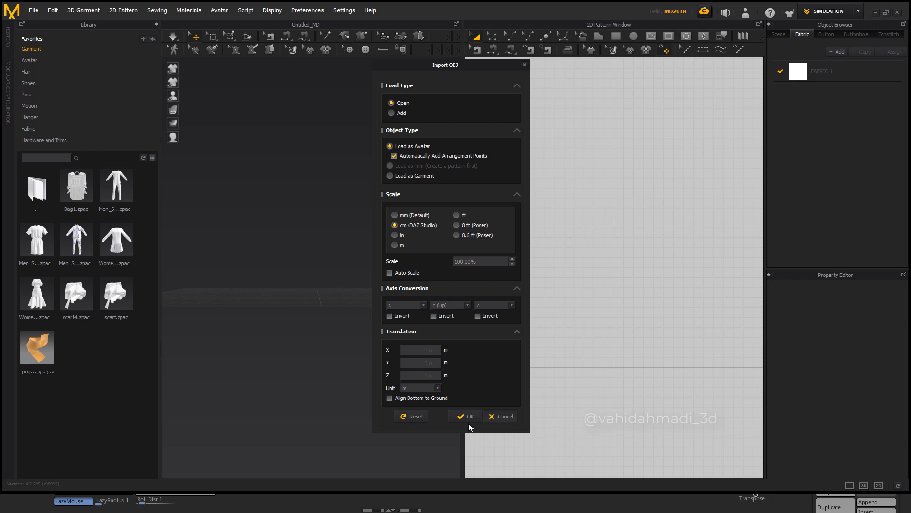
click(464, 416)
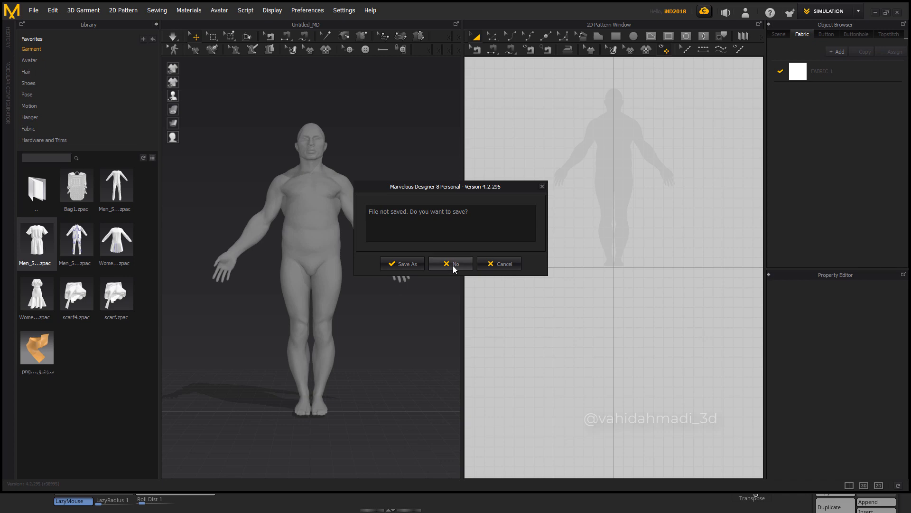
- Load the Men_S garment without saving, accepting its avatar pose and size and the fitting warning
click(450, 263)
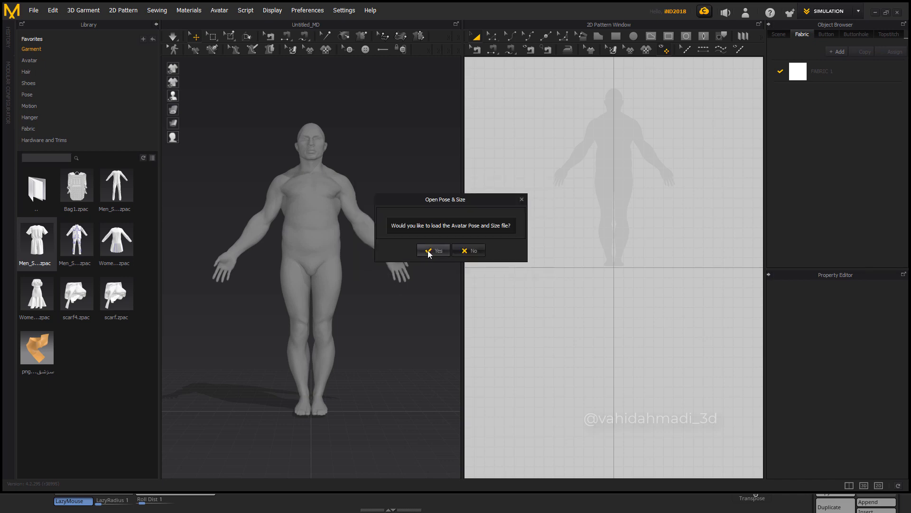
click(434, 249)
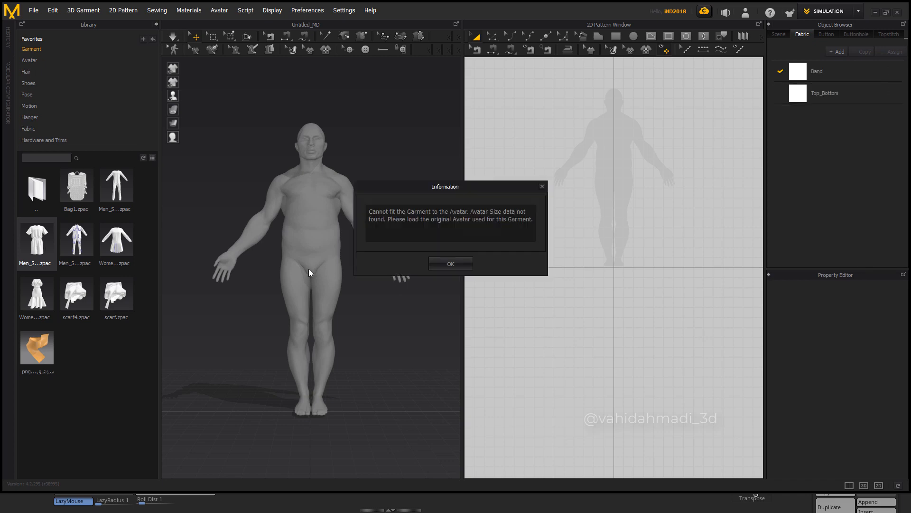
click(450, 263)
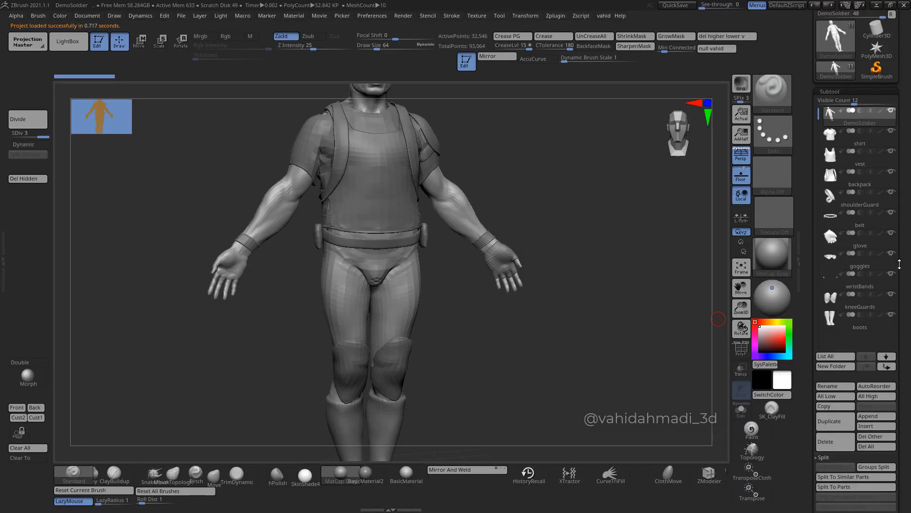
mouse_move(876, 445)
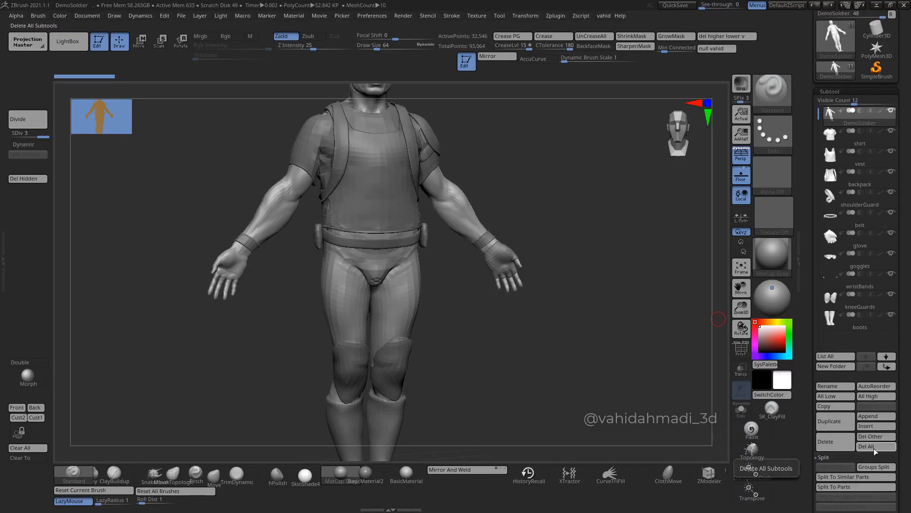
- Delete all subtools except the body with Del Other and turn on PolyF
click(875, 437)
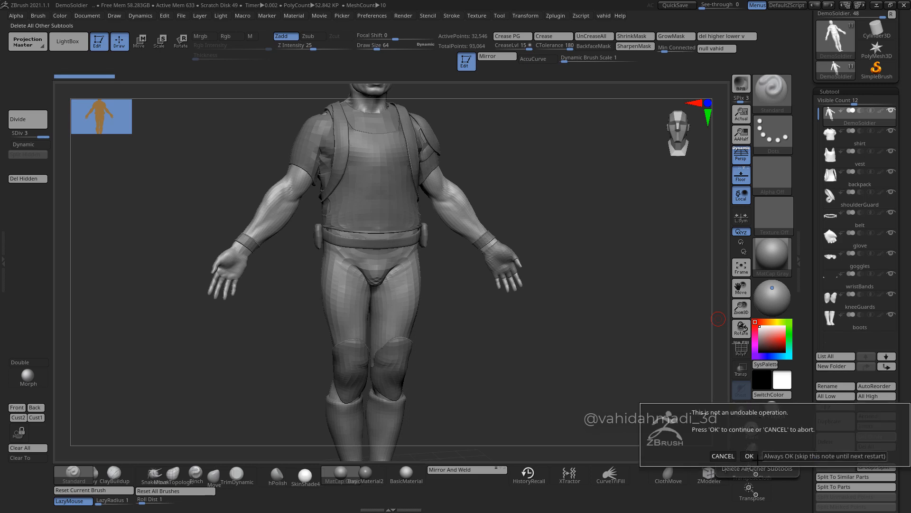
click(749, 456)
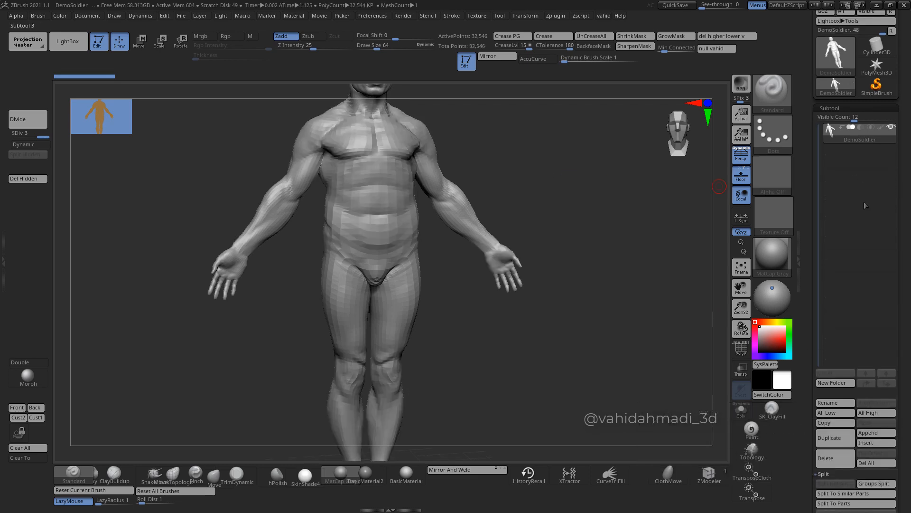
click(226, 36)
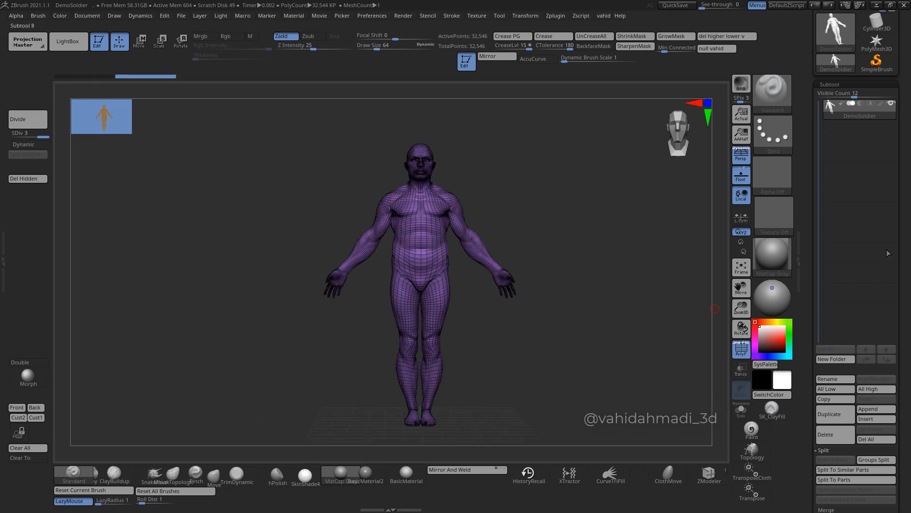
click(555, 15)
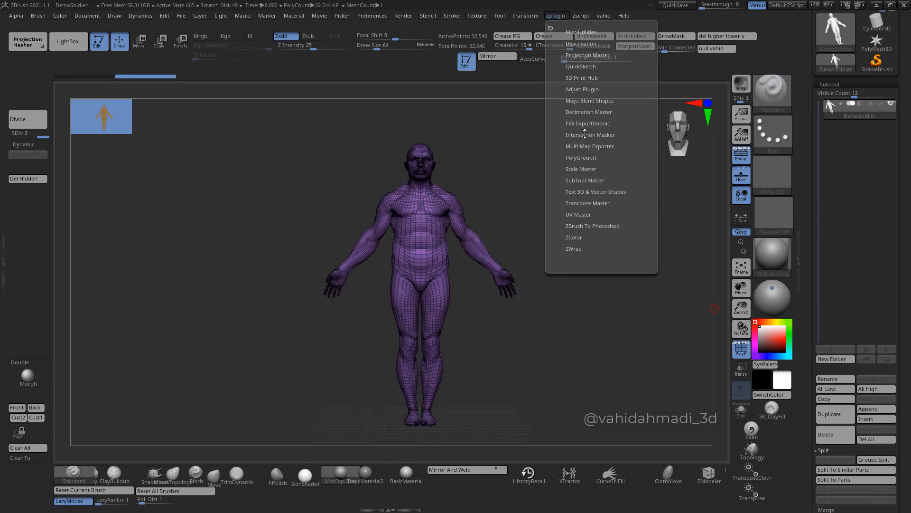
- In Scale Master, set cm units, read the subtool size and resize the body to about 180 cm
click(581, 169)
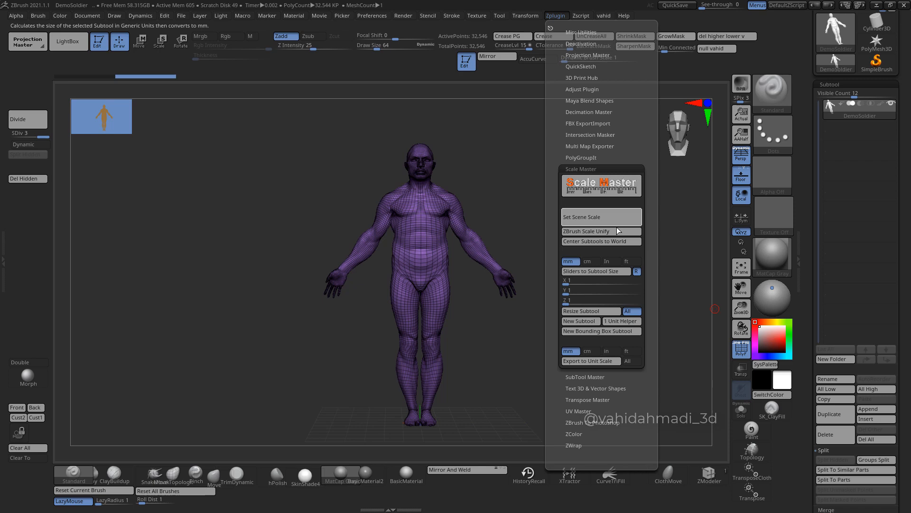
mouse_move(586, 231)
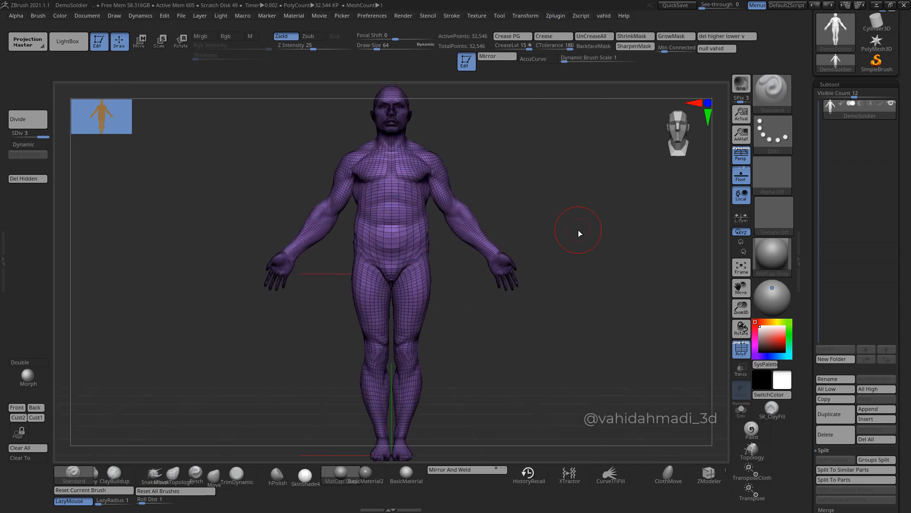
click(556, 16)
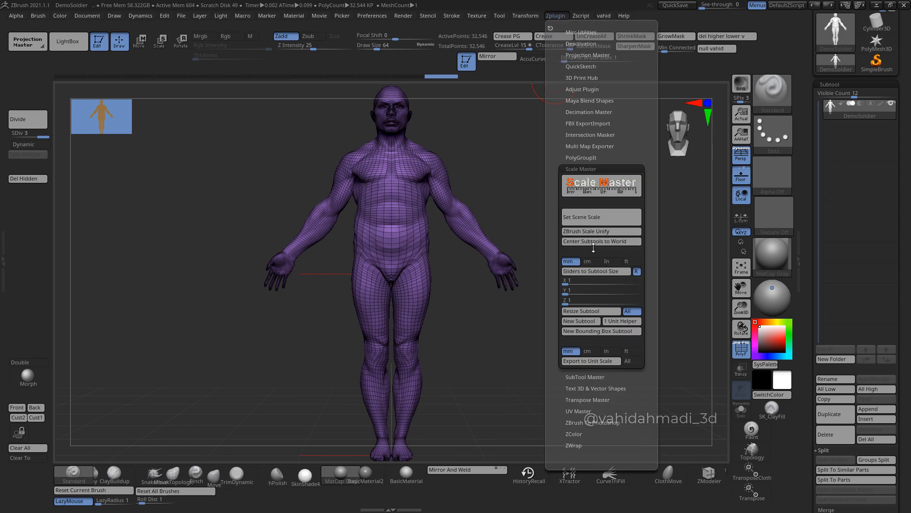
mouse_move(600, 241)
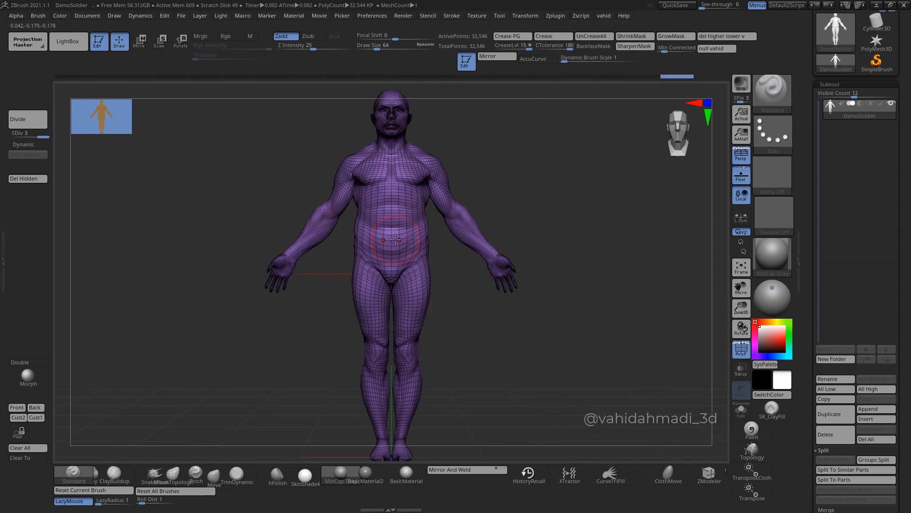
click(555, 16)
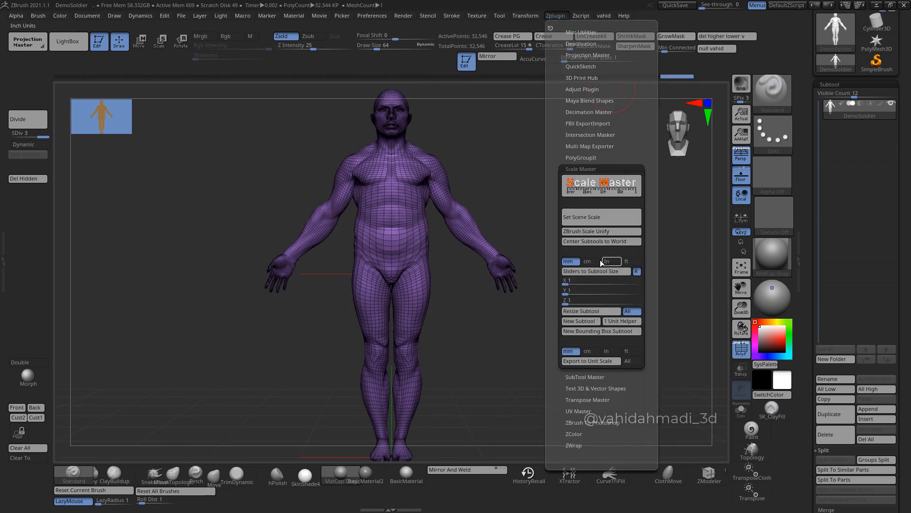
click(587, 261)
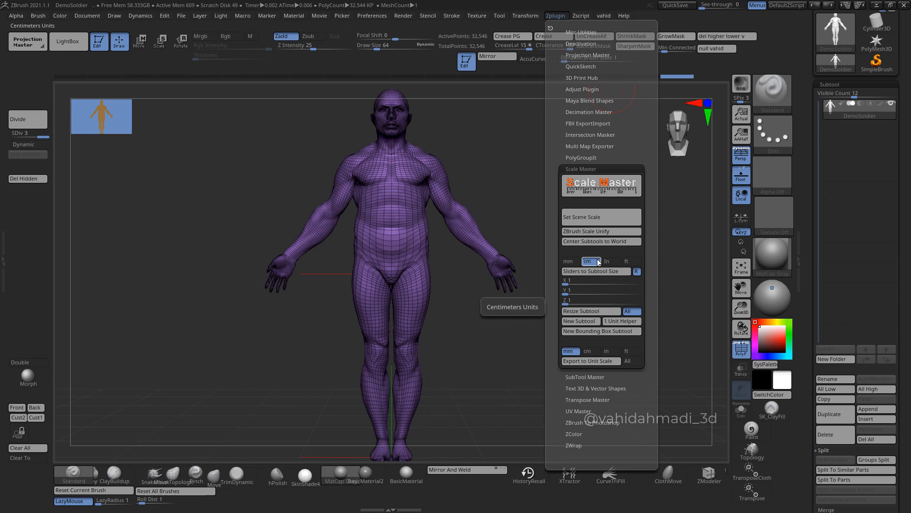
mouse_move(594, 271)
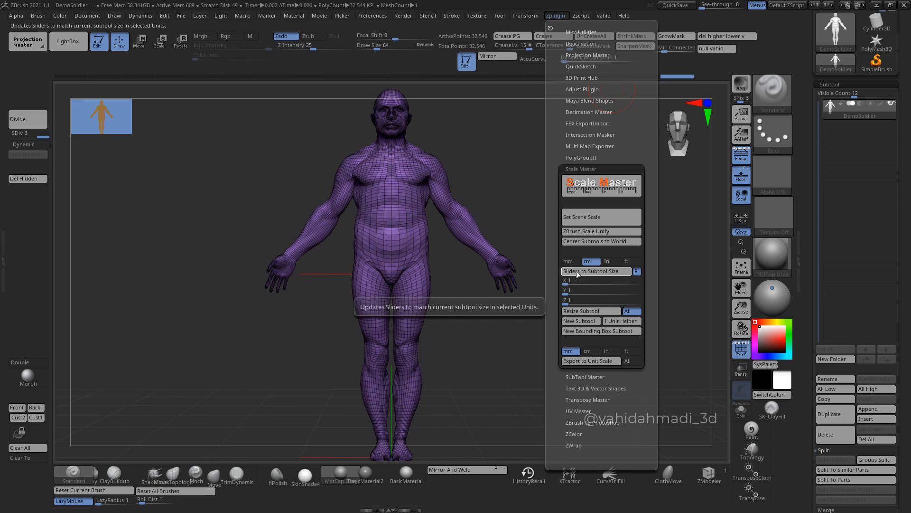
click(595, 271)
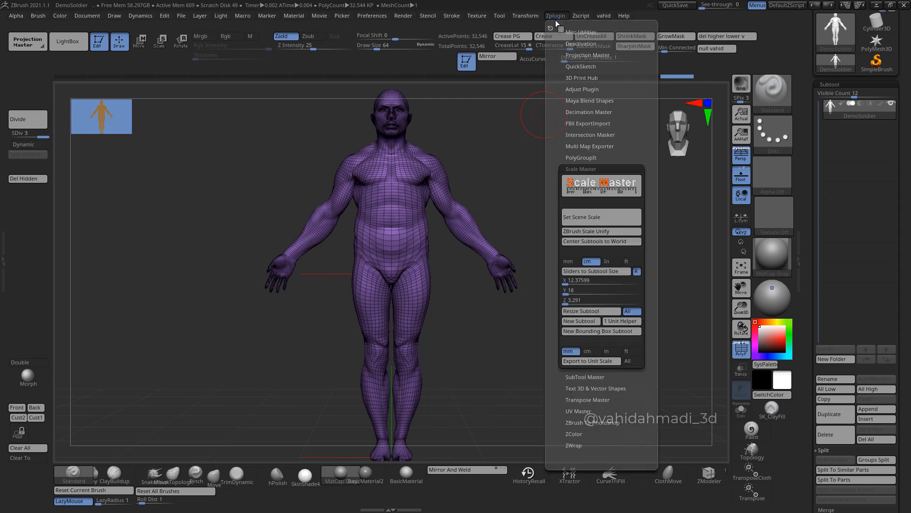
mouse_move(590, 312)
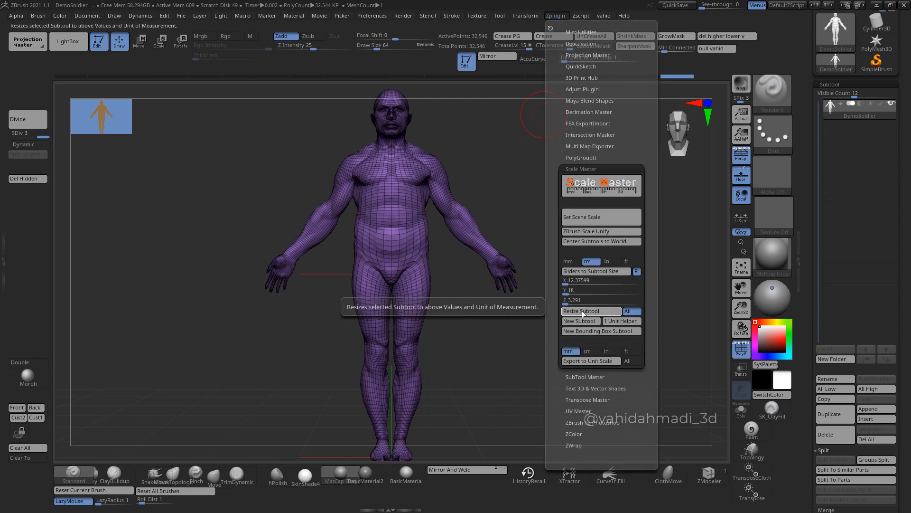
click(582, 311)
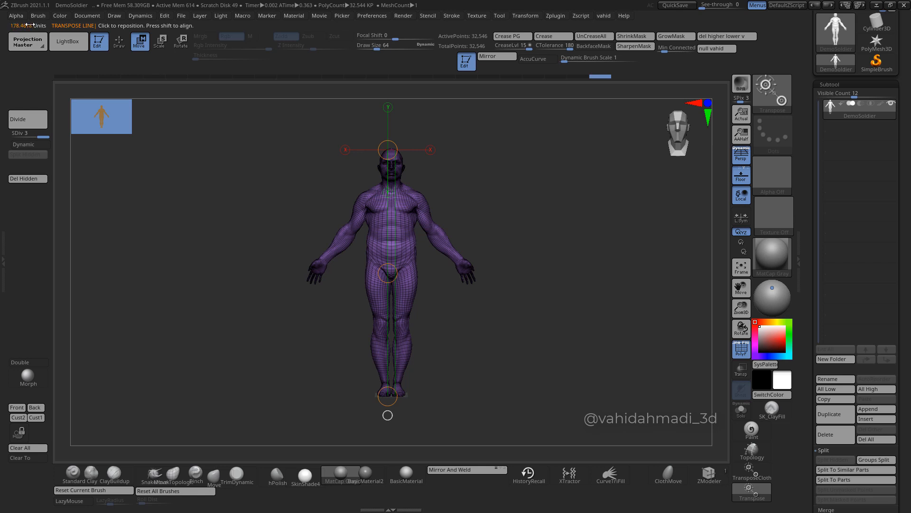
mouse_move(657, 195)
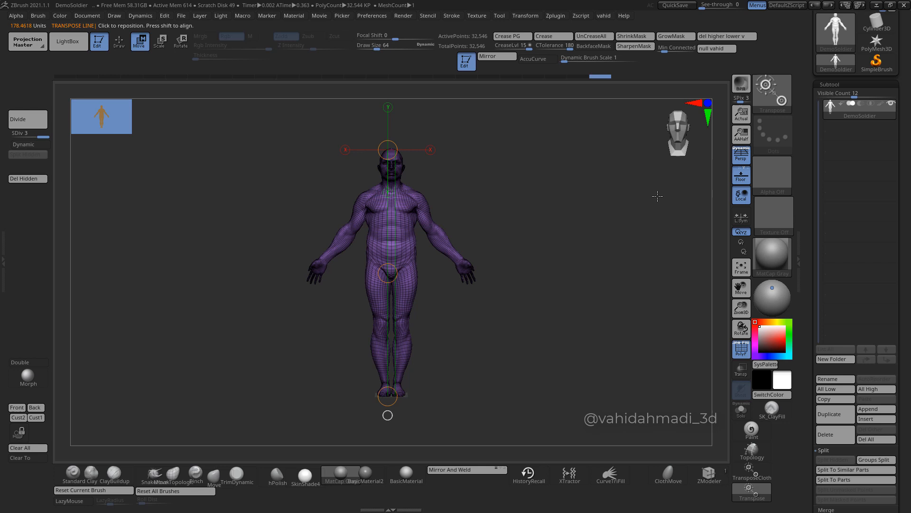
mouse_move(630, 259)
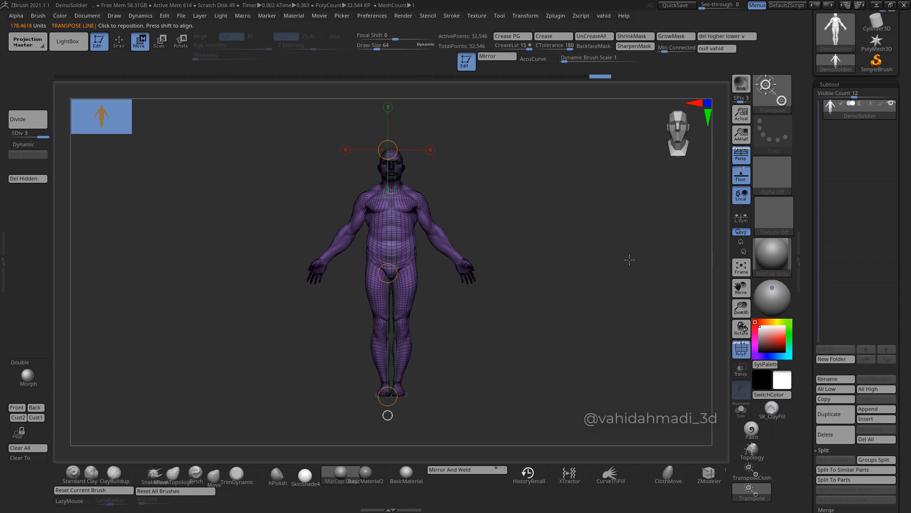
mouse_move(325, 246)
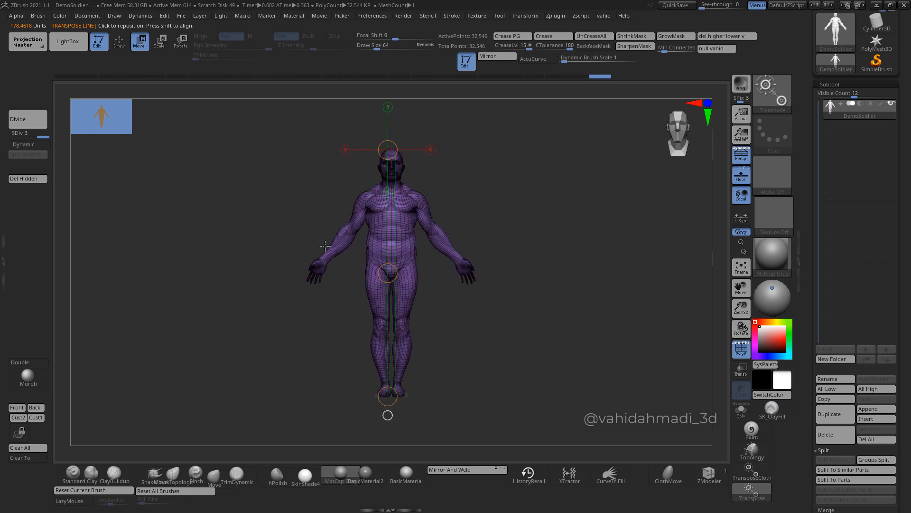
mouse_move(418, 383)
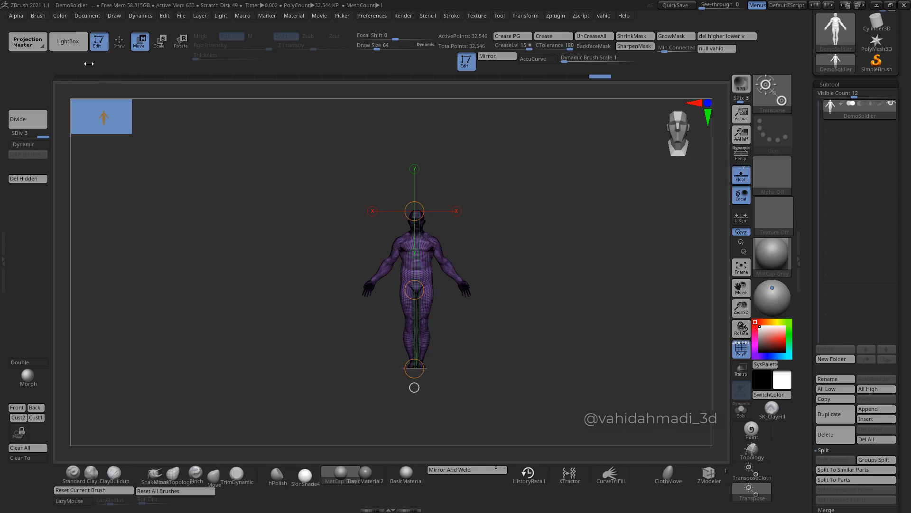
- Open ZBrush's Document options after confirming the body measures about 178.46 units
click(88, 16)
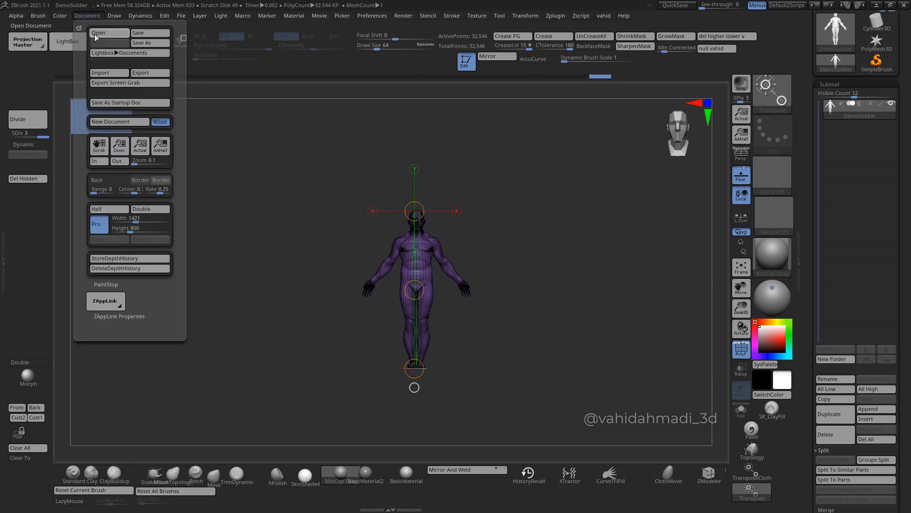
- Close the Document menu to return to the body in the viewport
click(114, 16)
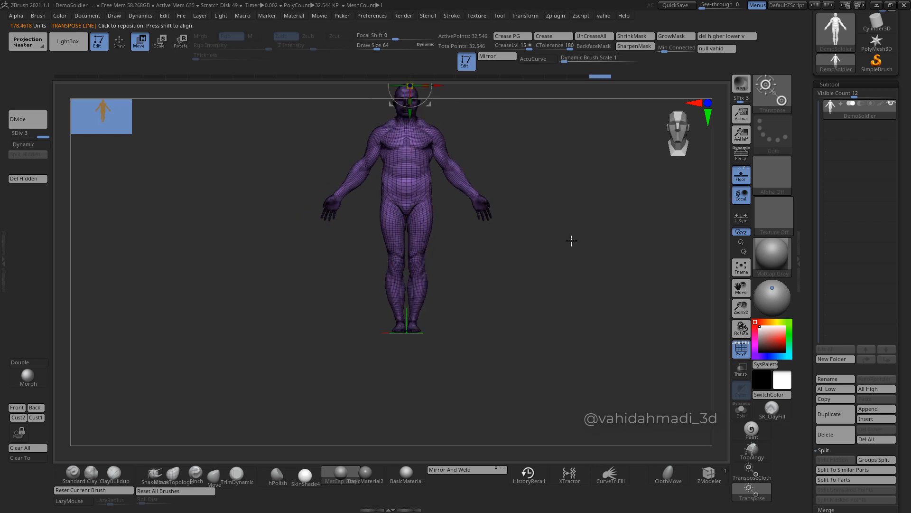
mouse_move(819, 232)
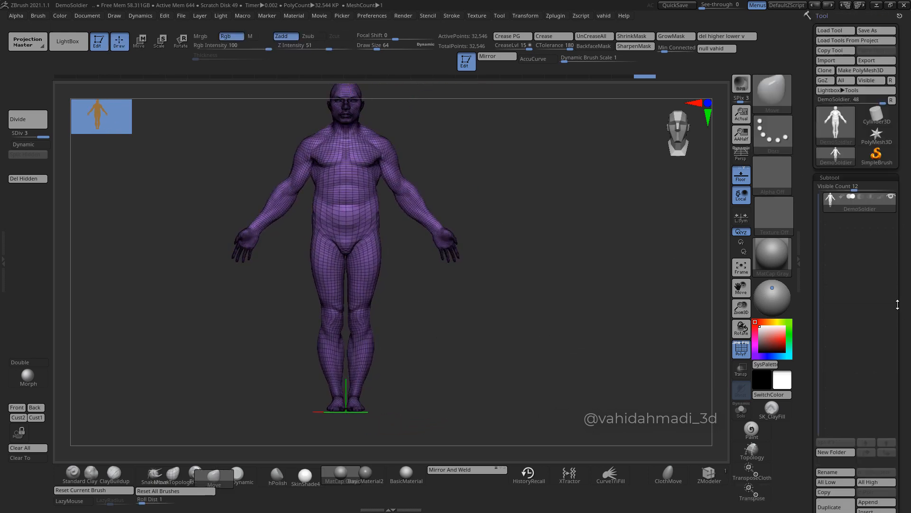
- Export the body via Tool > Export as zbrushobj.obj in Documents
click(875, 60)
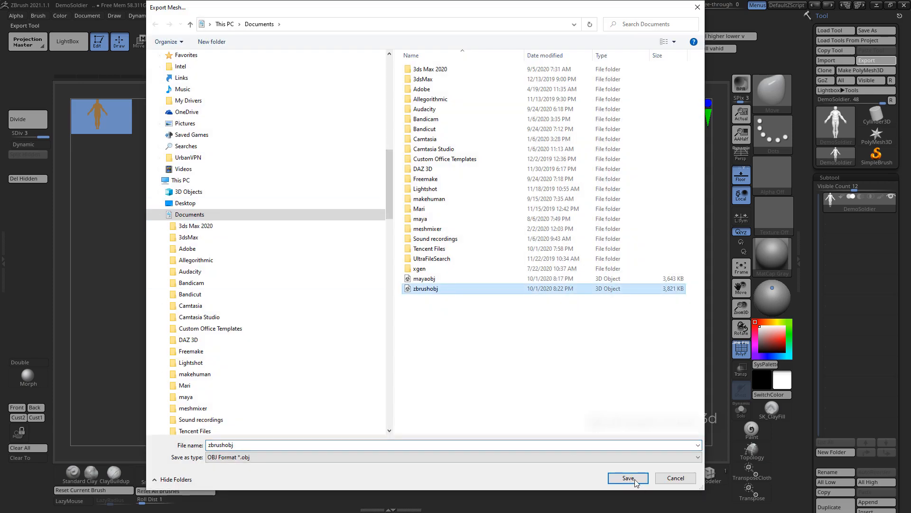
click(628, 478)
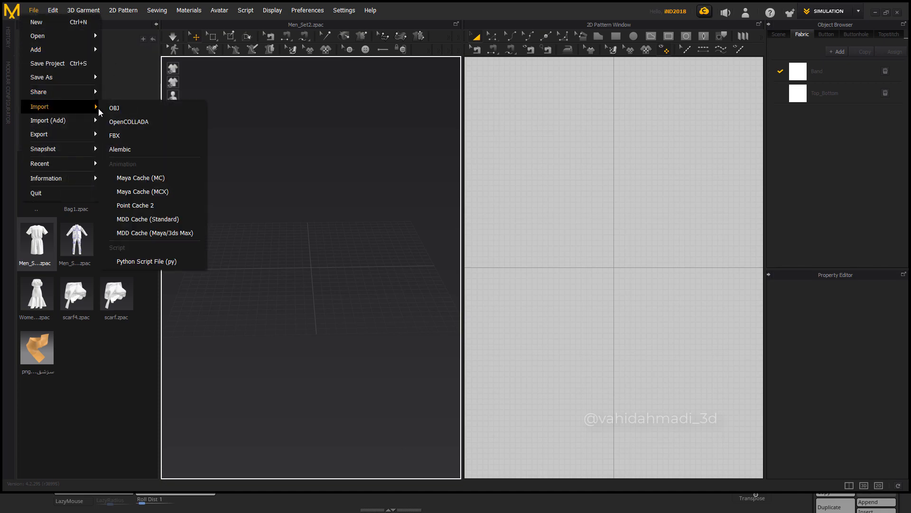
- Import zbrushobj.obj as an avatar at cm (DAZ Studio) scale
click(114, 109)
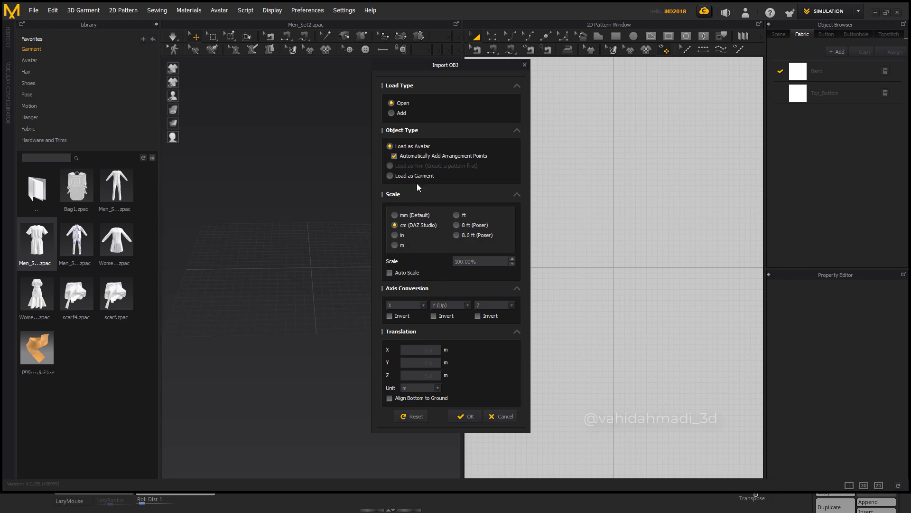
click(465, 416)
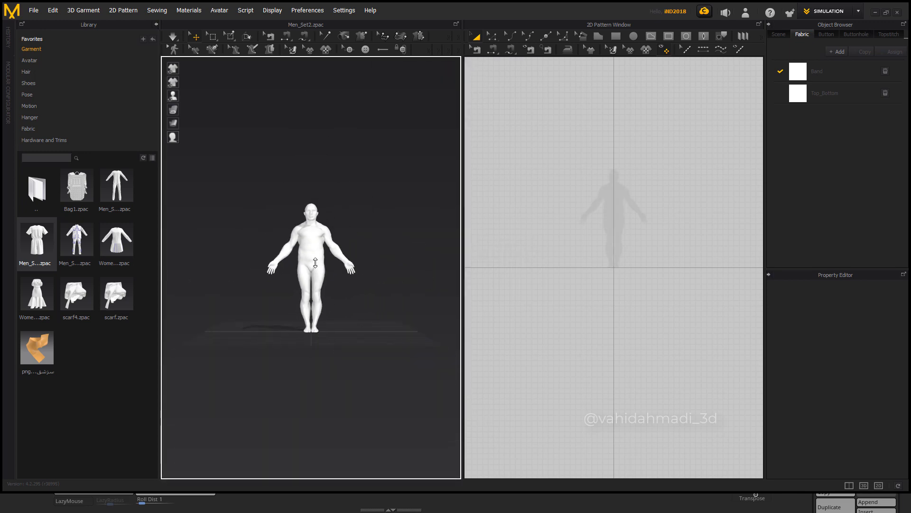
- Load a men's library garment onto the avatar, skipping the save and avatar-mismatch prompts
click(312, 273)
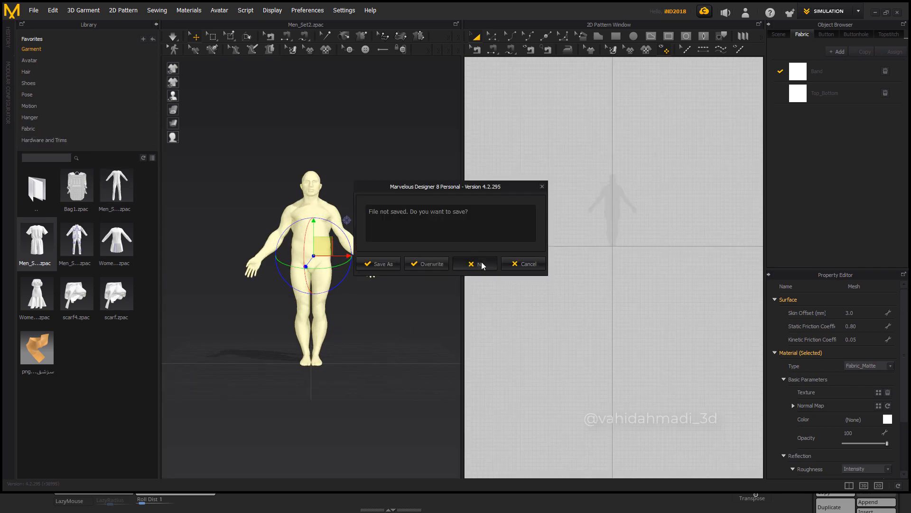
click(477, 263)
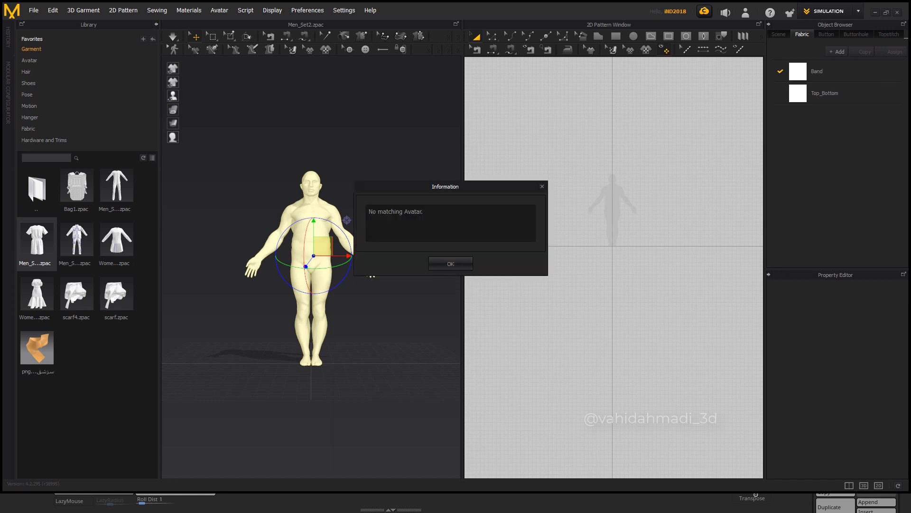
click(450, 263)
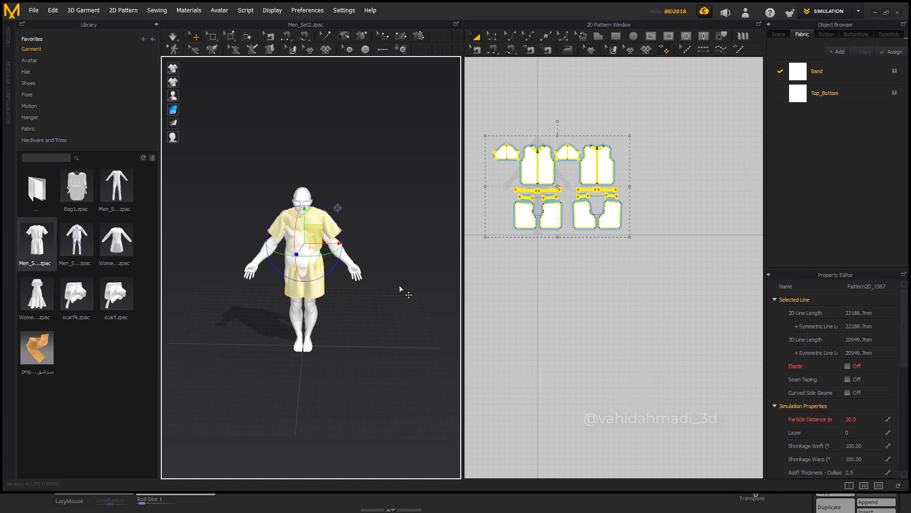
mouse_move(409, 295)
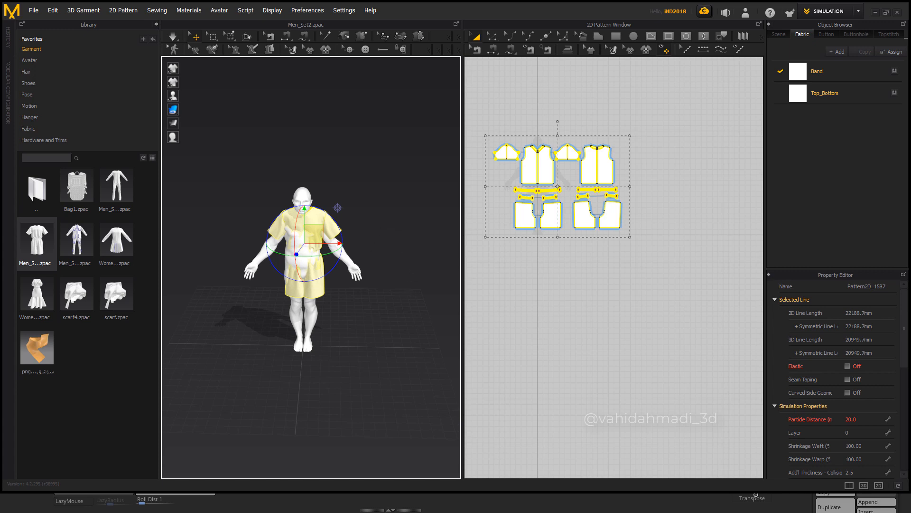